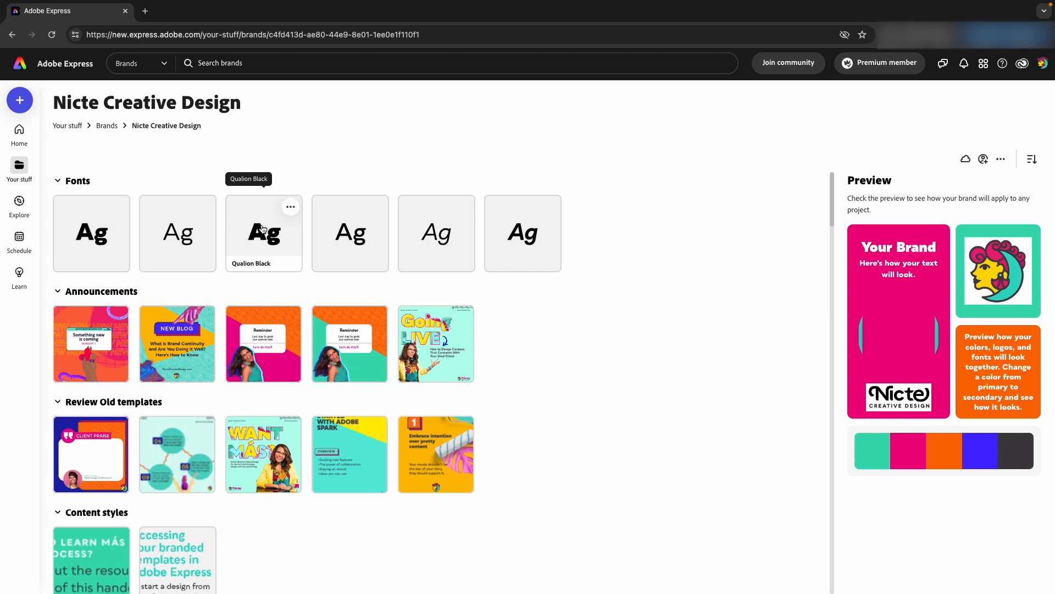
mouse_move(91, 232)
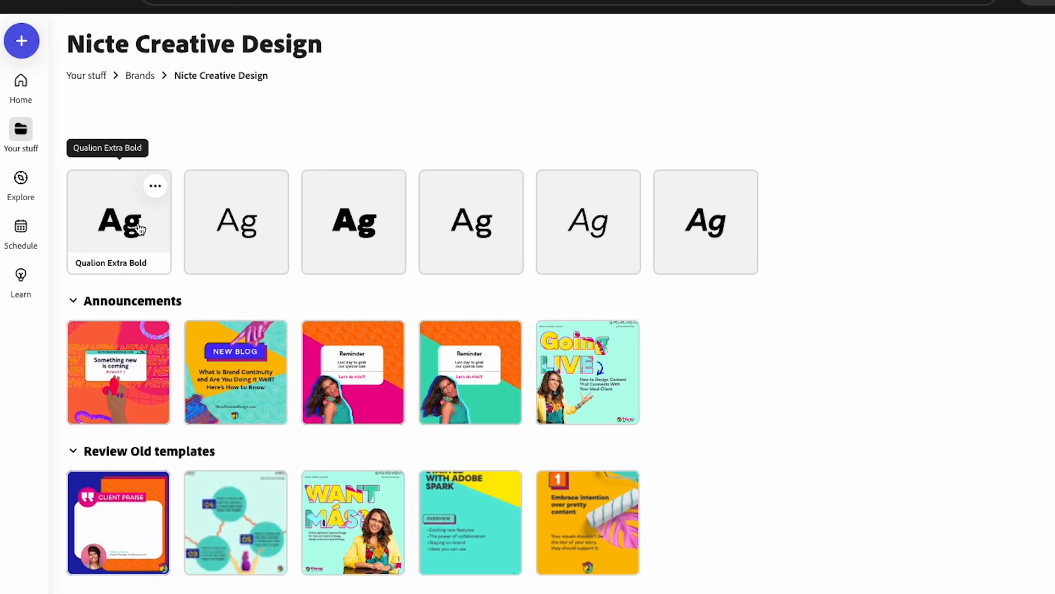
Open the New preditions design from the brand kit's Not grouped section.
left_click(119, 222)
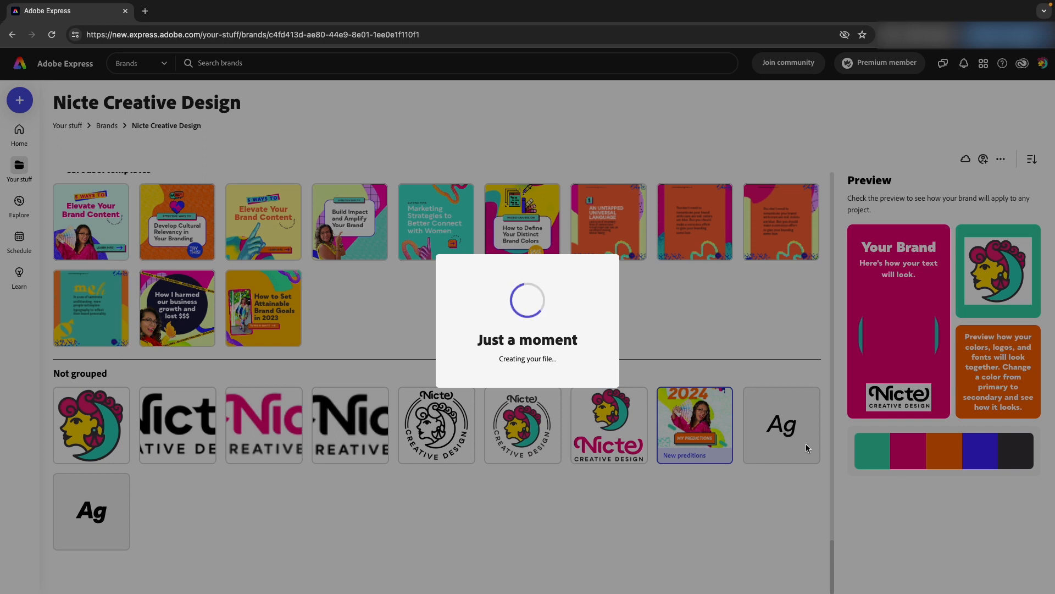
left_click(694, 425)
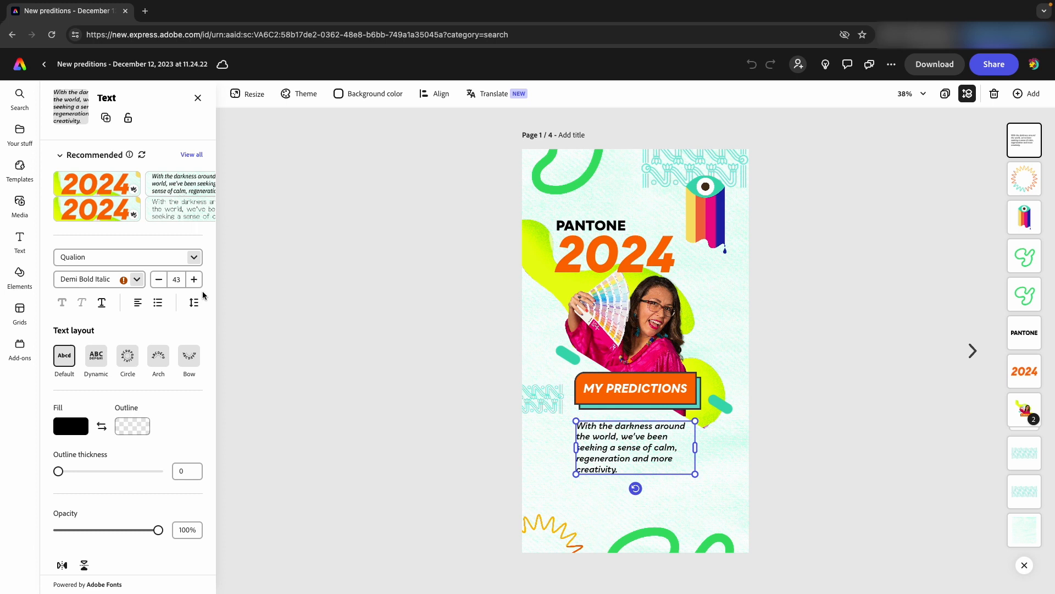
mouse_move(609, 456)
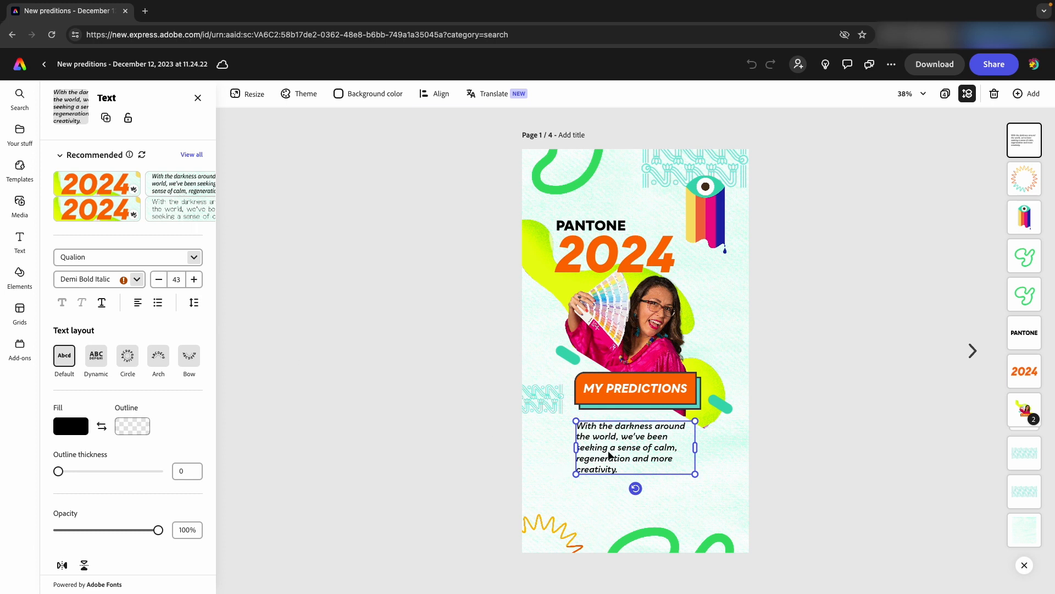
mouse_move(138, 279)
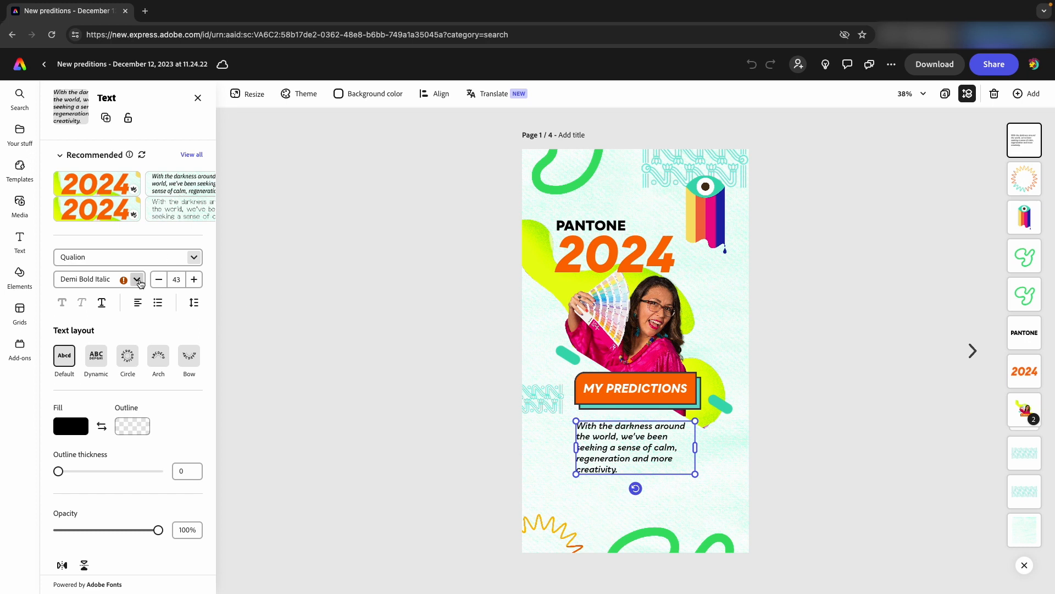
left_click(136, 279)
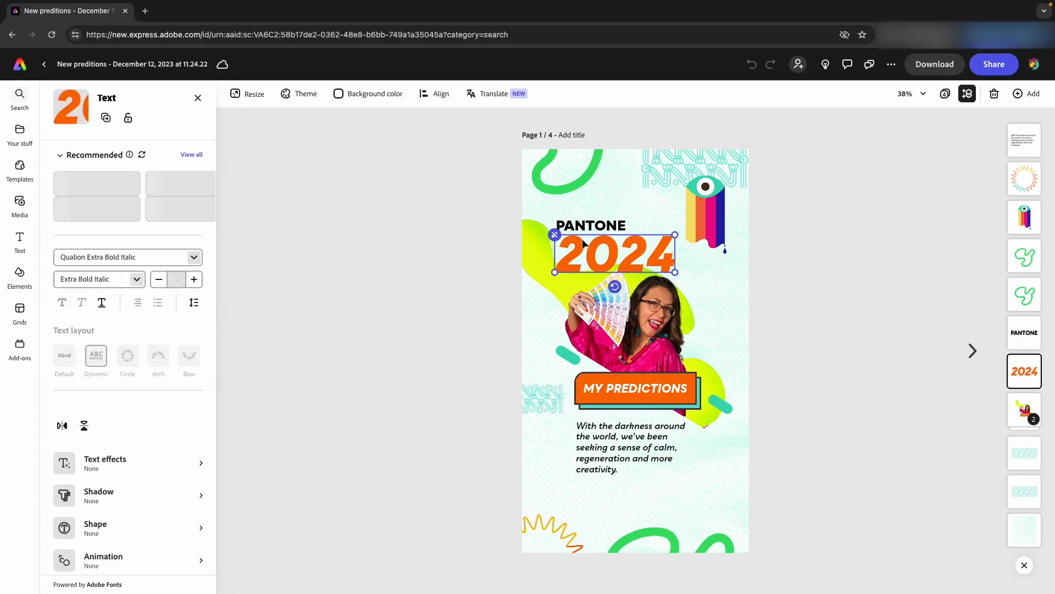
left_click(98, 278)
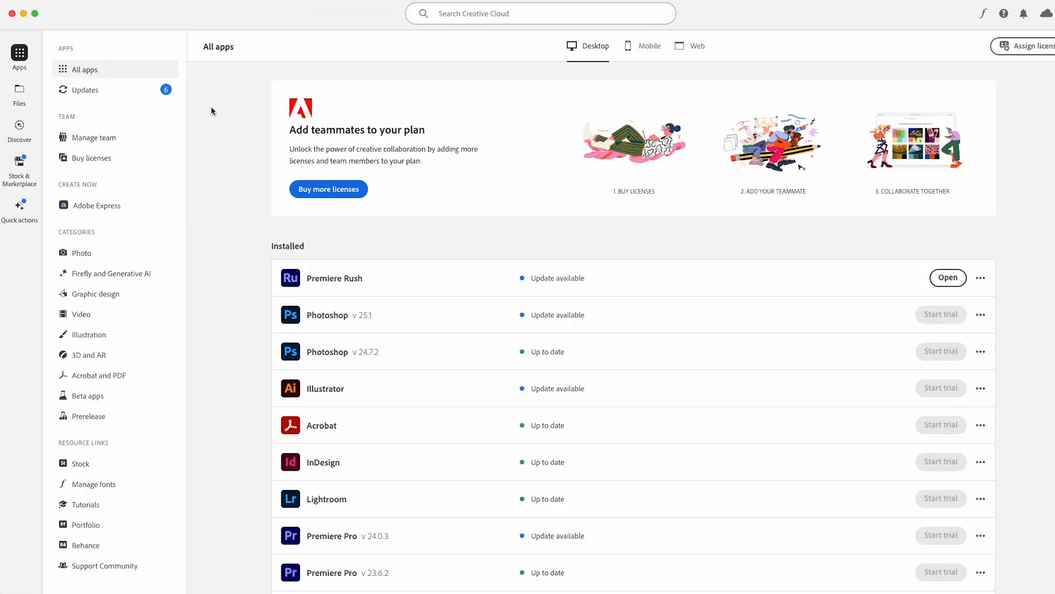
mouse_move(226, 156)
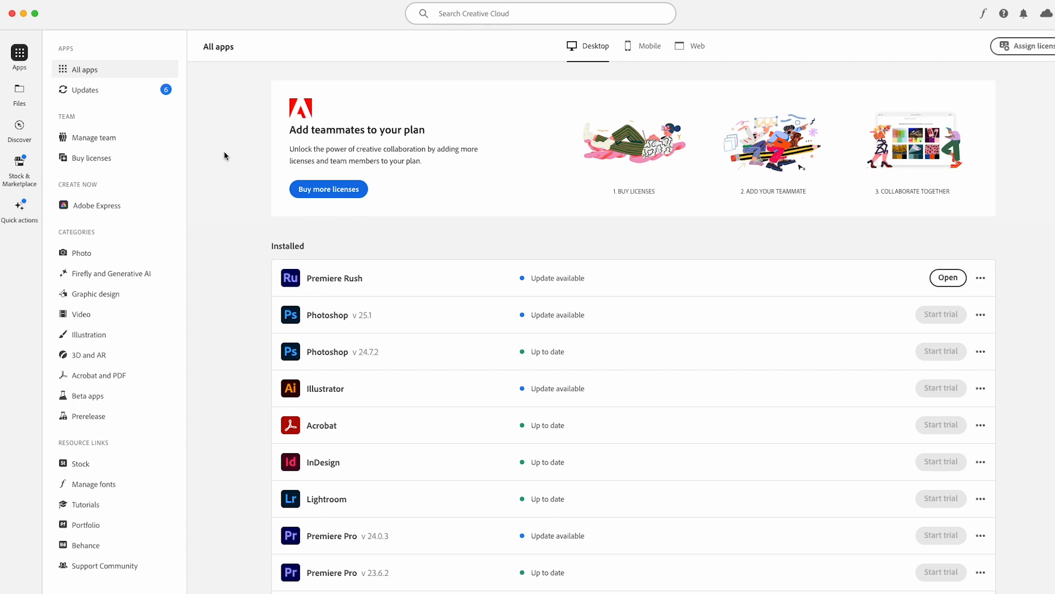
mouse_move(785, 37)
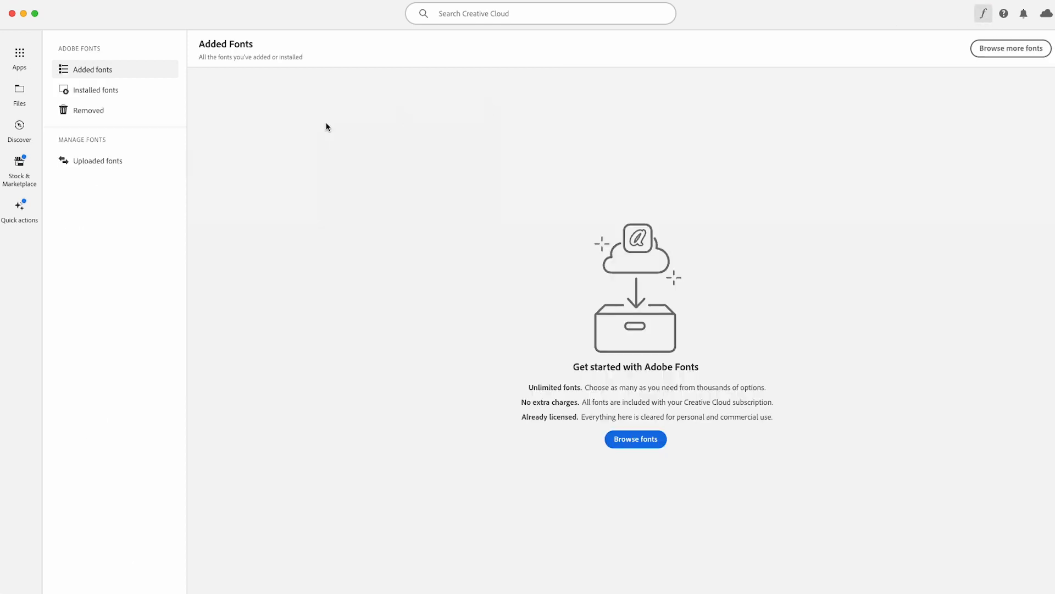
mouse_move(114, 150)
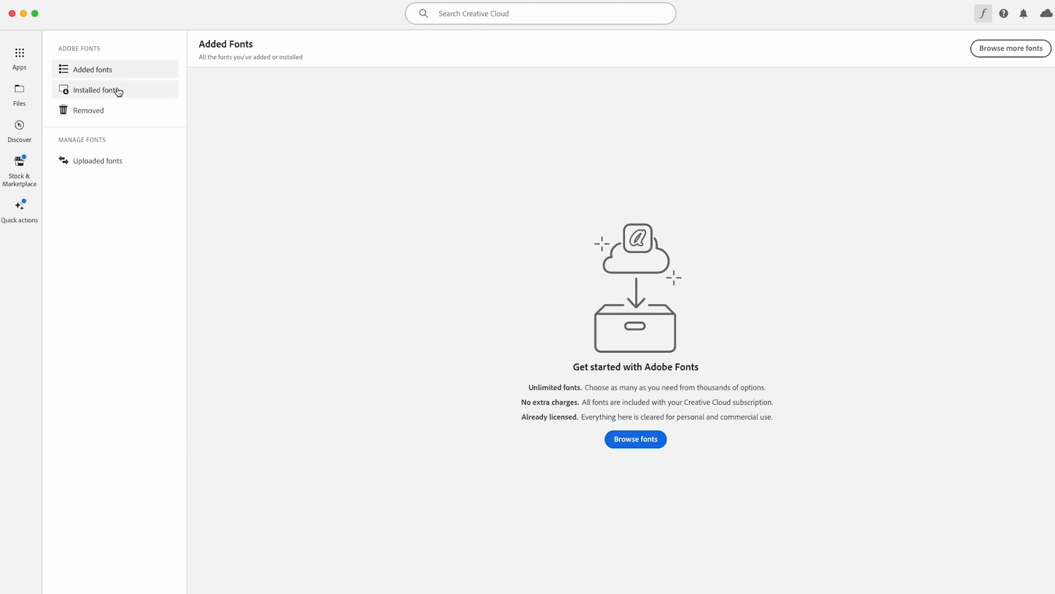
mouse_move(132, 89)
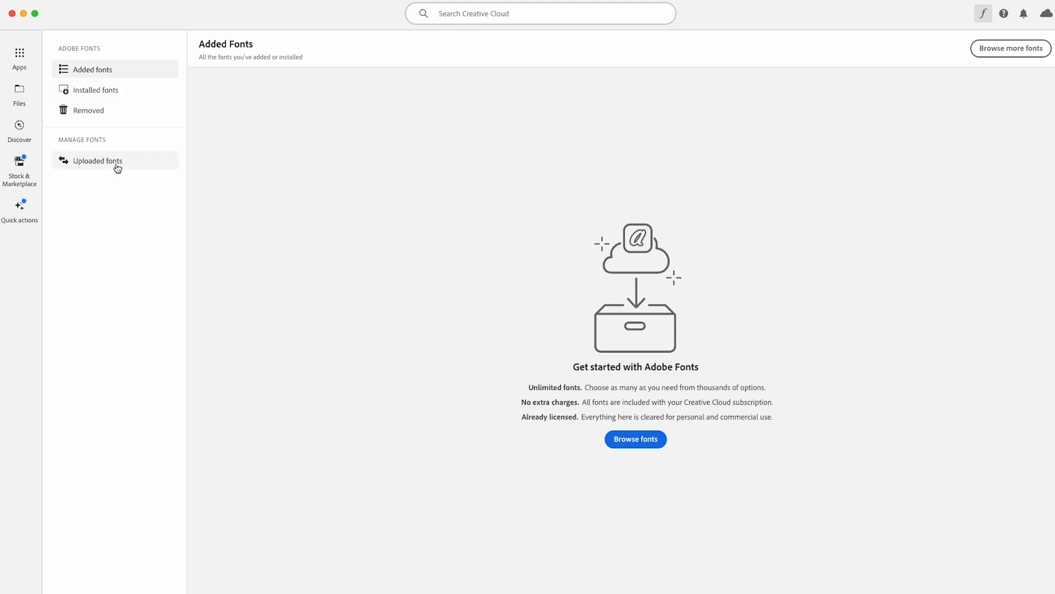
Launch the Uploaded fonts window from Creative Cloud's Manage Fonts.
left_click(97, 159)
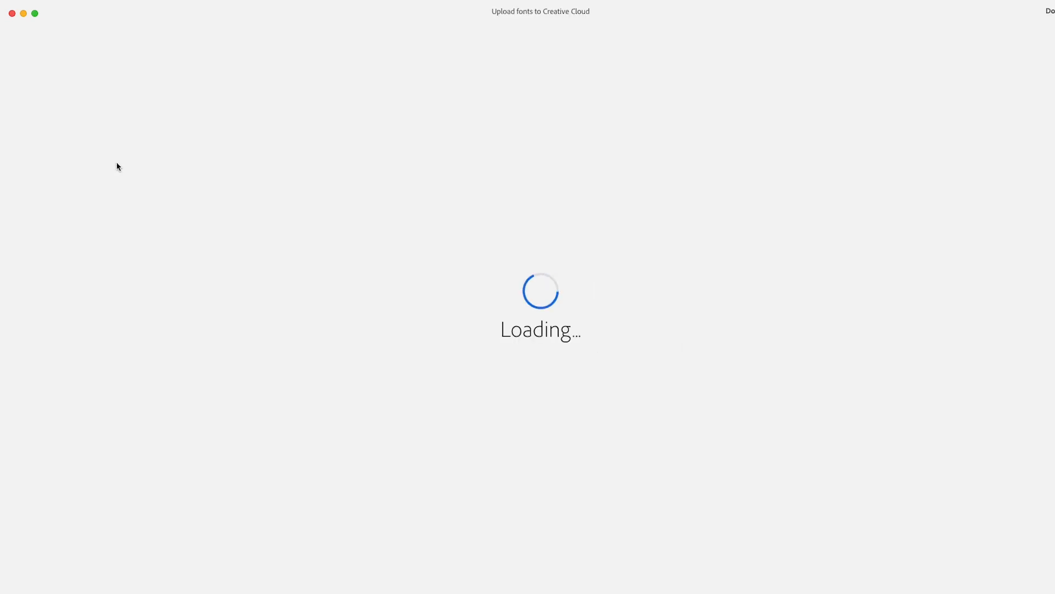